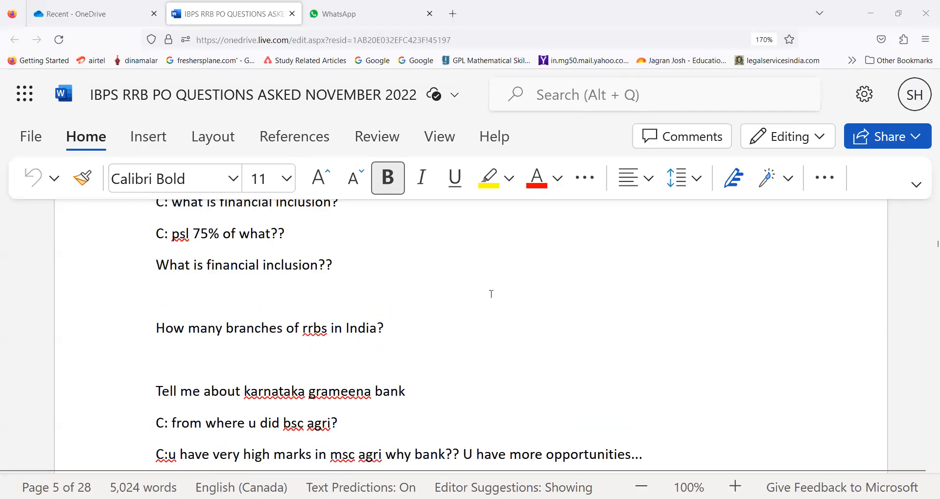
{"action": "scroll", "scroll_direction": "down", "scroll_amount": 3}
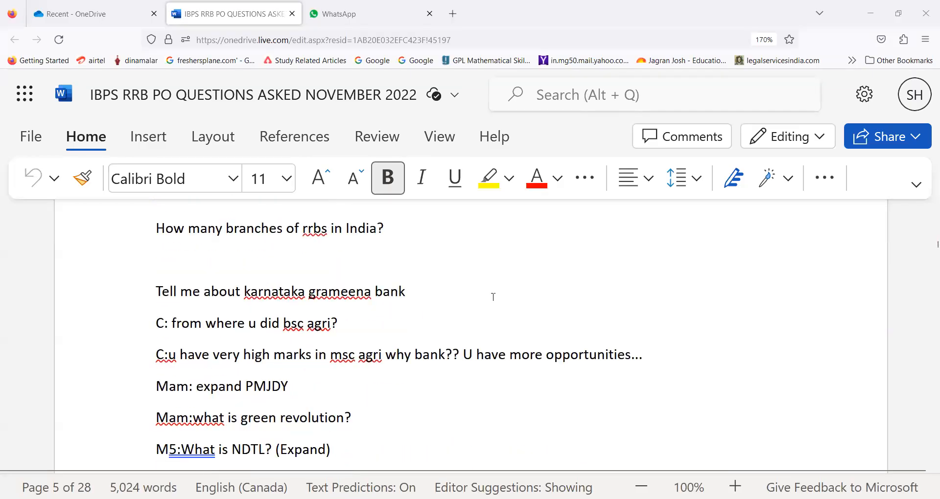
{"action": "scroll", "scroll_direction": "down", "scroll_amount": 3}
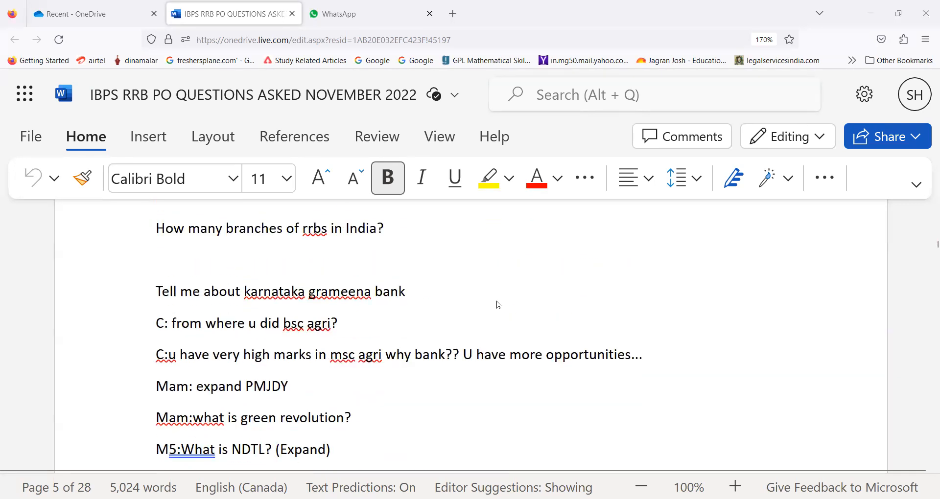
{"action": "scroll", "scroll_direction": "down", "scroll_amount": 3}
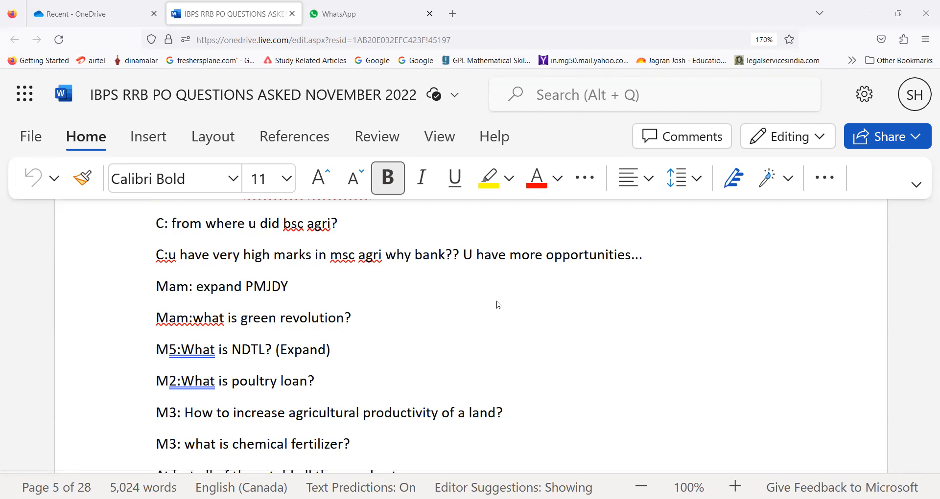
{"action": "mouse_move", "coordinate": [494, 310]}
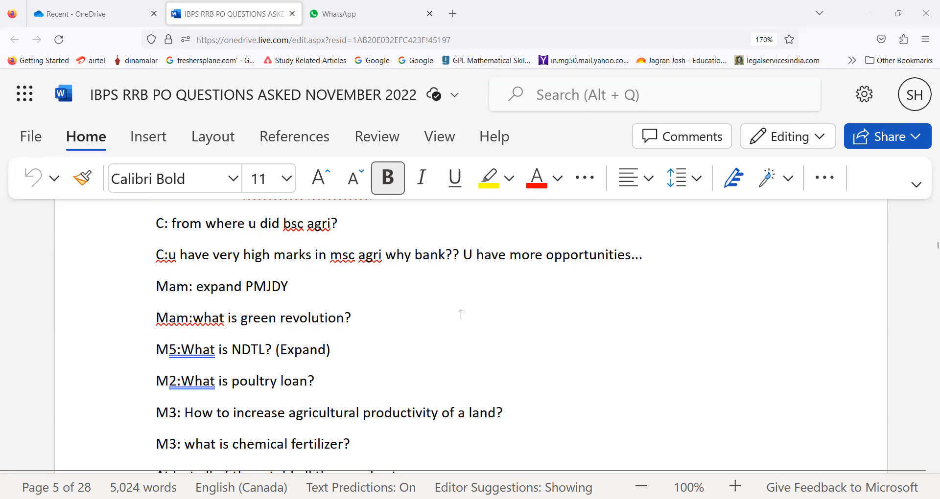
{"action": "scroll", "scroll_direction": "down", "scroll_amount": 3}
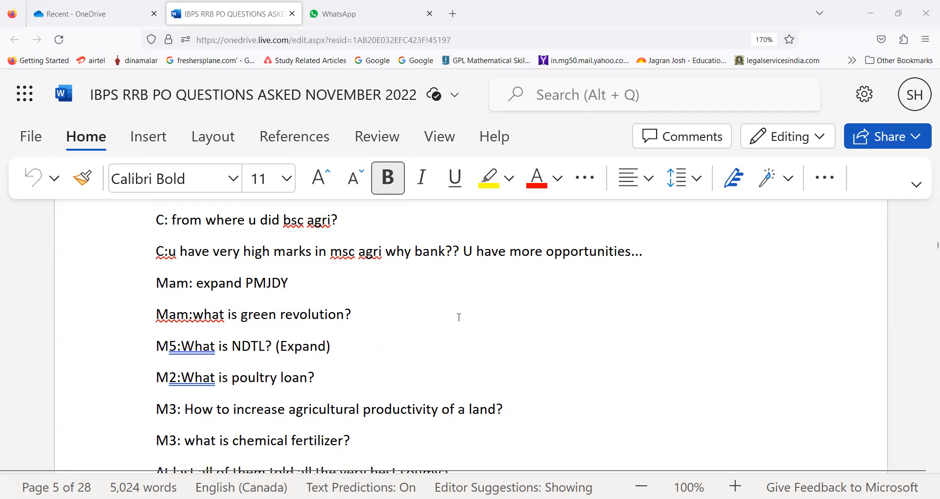
{"action": "scroll", "scroll_direction": "down", "scroll_amount": 3}
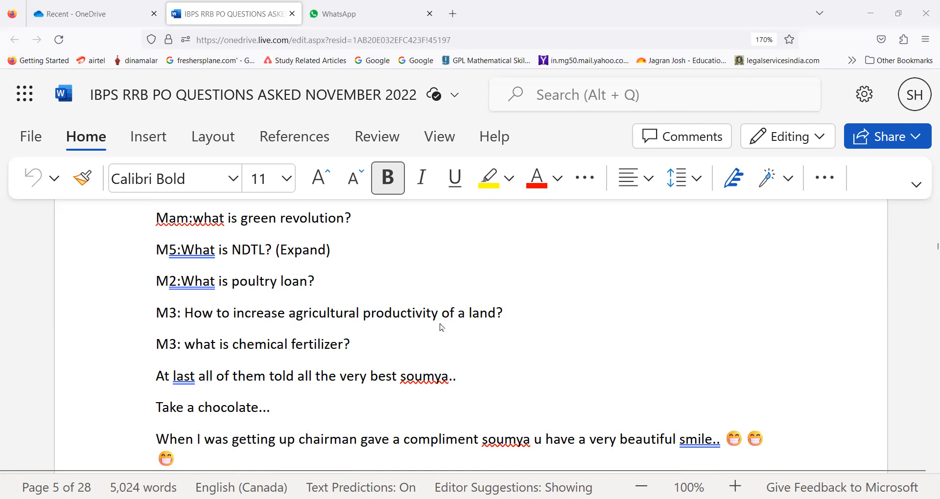
{"action": "mouse_move", "coordinate": [436, 350]}
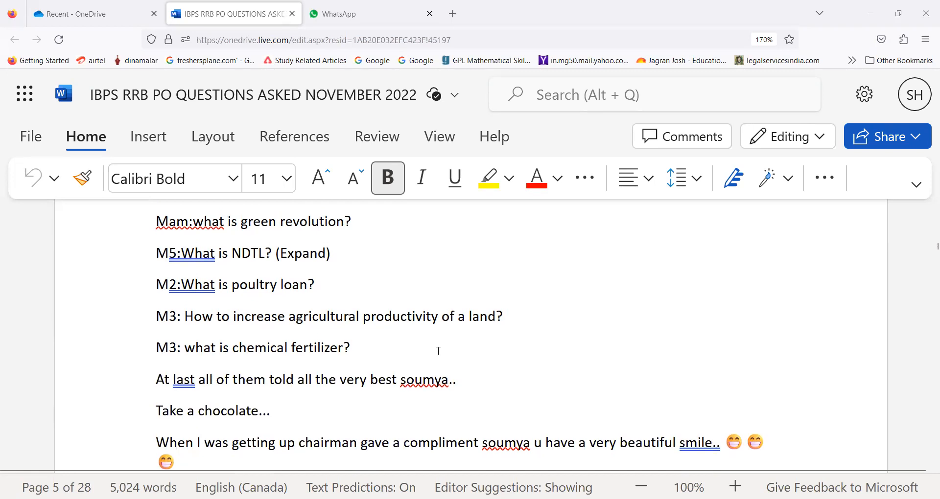
{"action": "scroll", "scroll_direction": "down", "scroll_amount": 3}
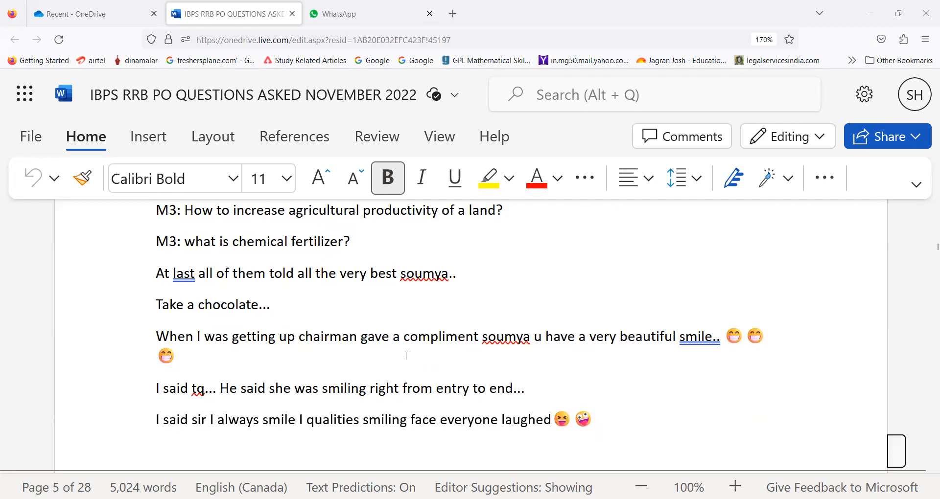
{"action": "scroll", "scroll_direction": "down", "scroll_amount": 3}
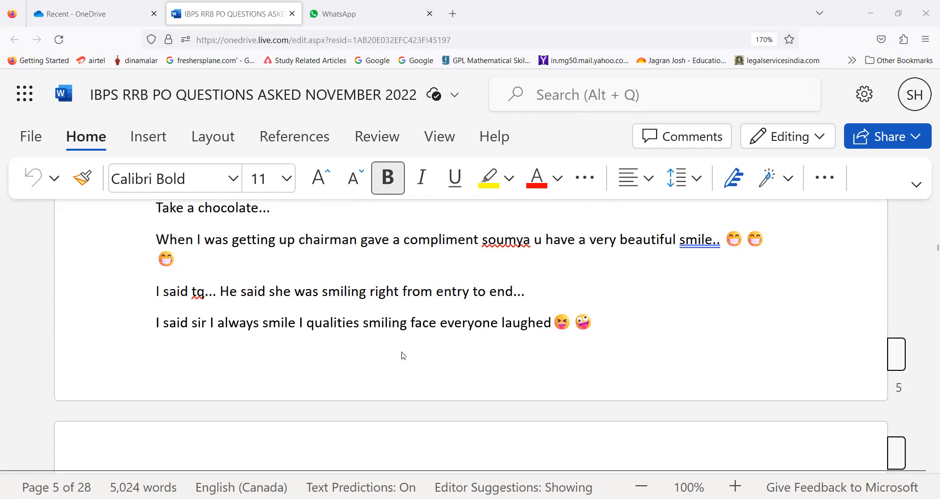
{"action": "scroll", "scroll_direction": "down", "scroll_amount": 3}
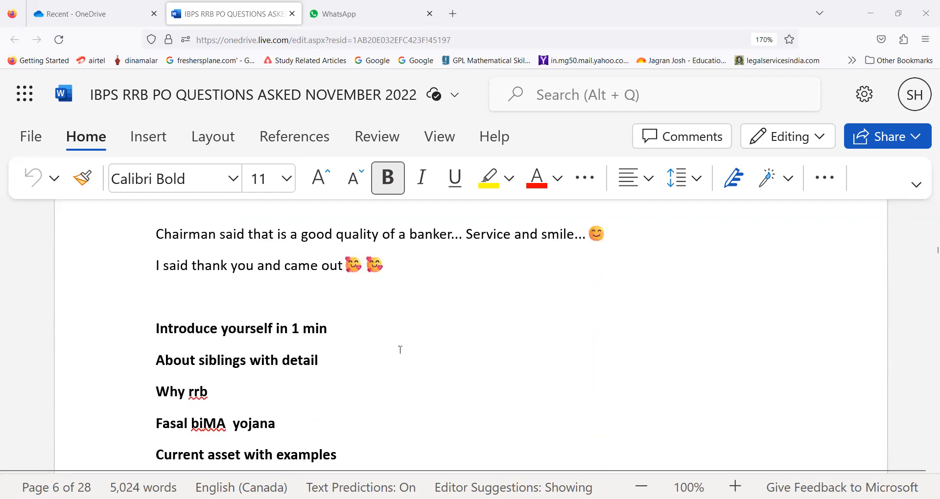
{"action": "mouse_move", "coordinate": [398, 353]}
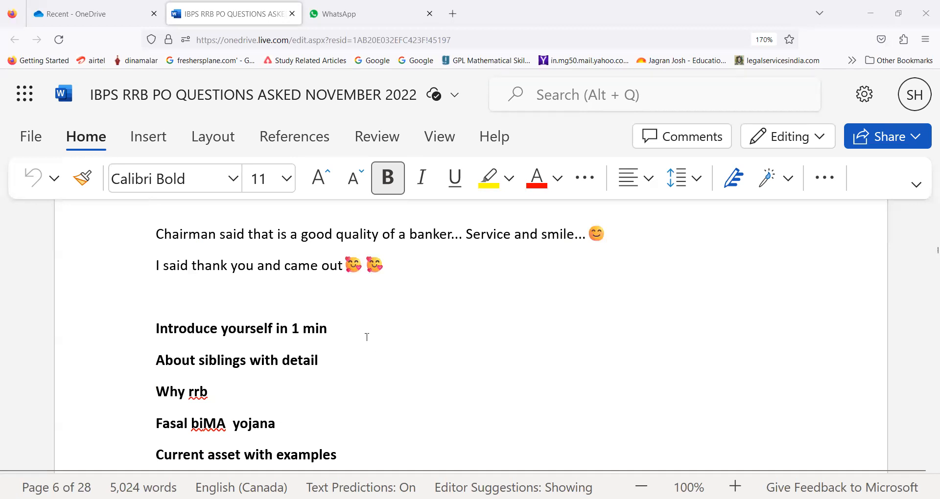
{"action": "scroll", "scroll_direction": "down", "scroll_amount": 3}
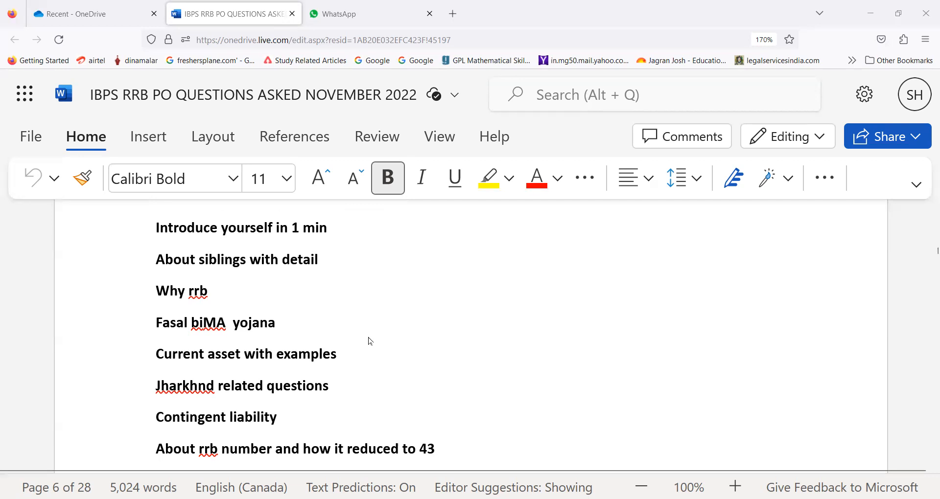
{"action": "scroll", "scroll_direction": "down", "scroll_amount": 3}
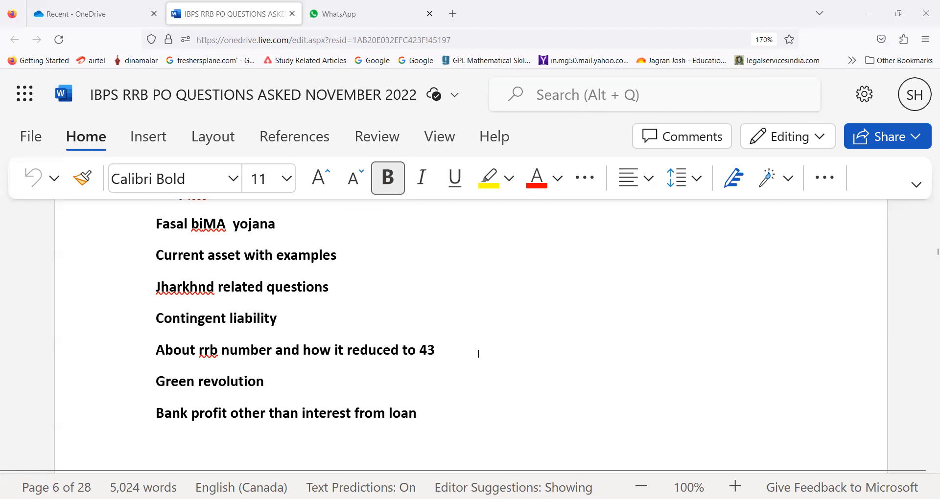
{"action": "scroll", "scroll_direction": "down", "scroll_amount": 3}
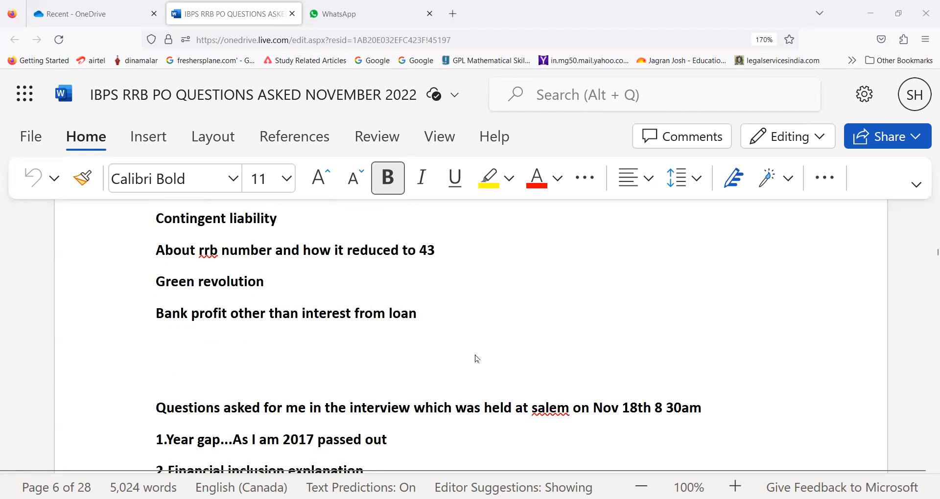
{"action": "mouse_move", "coordinate": [438, 347]}
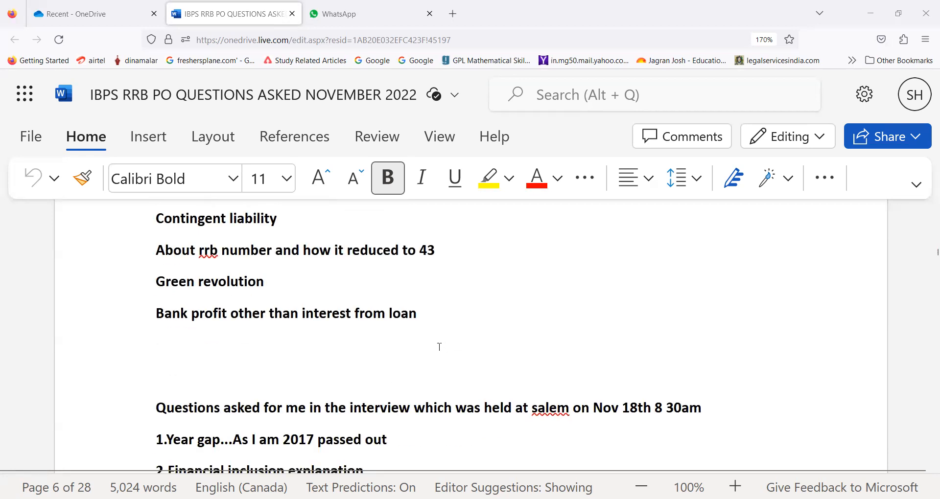